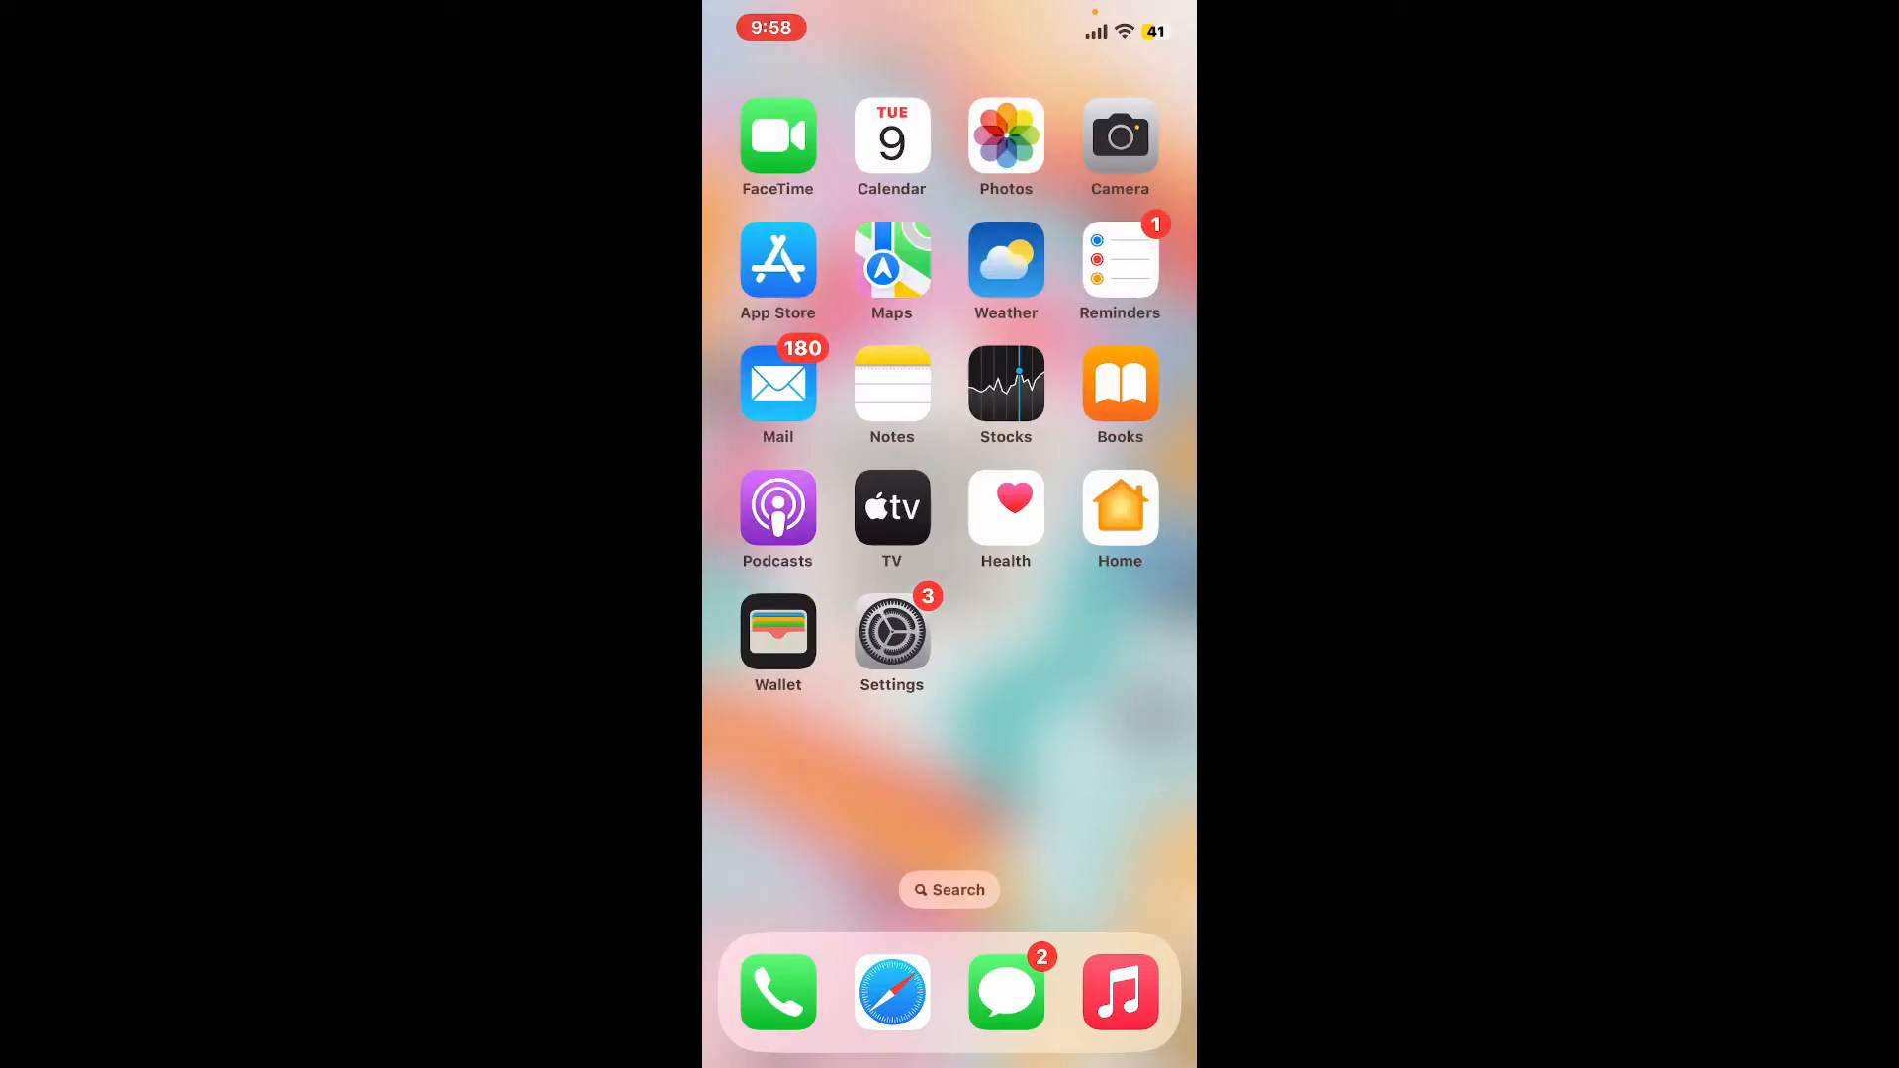
Go from General back to the main Settings list and open Lyft's permissions page
left_click(892, 636)
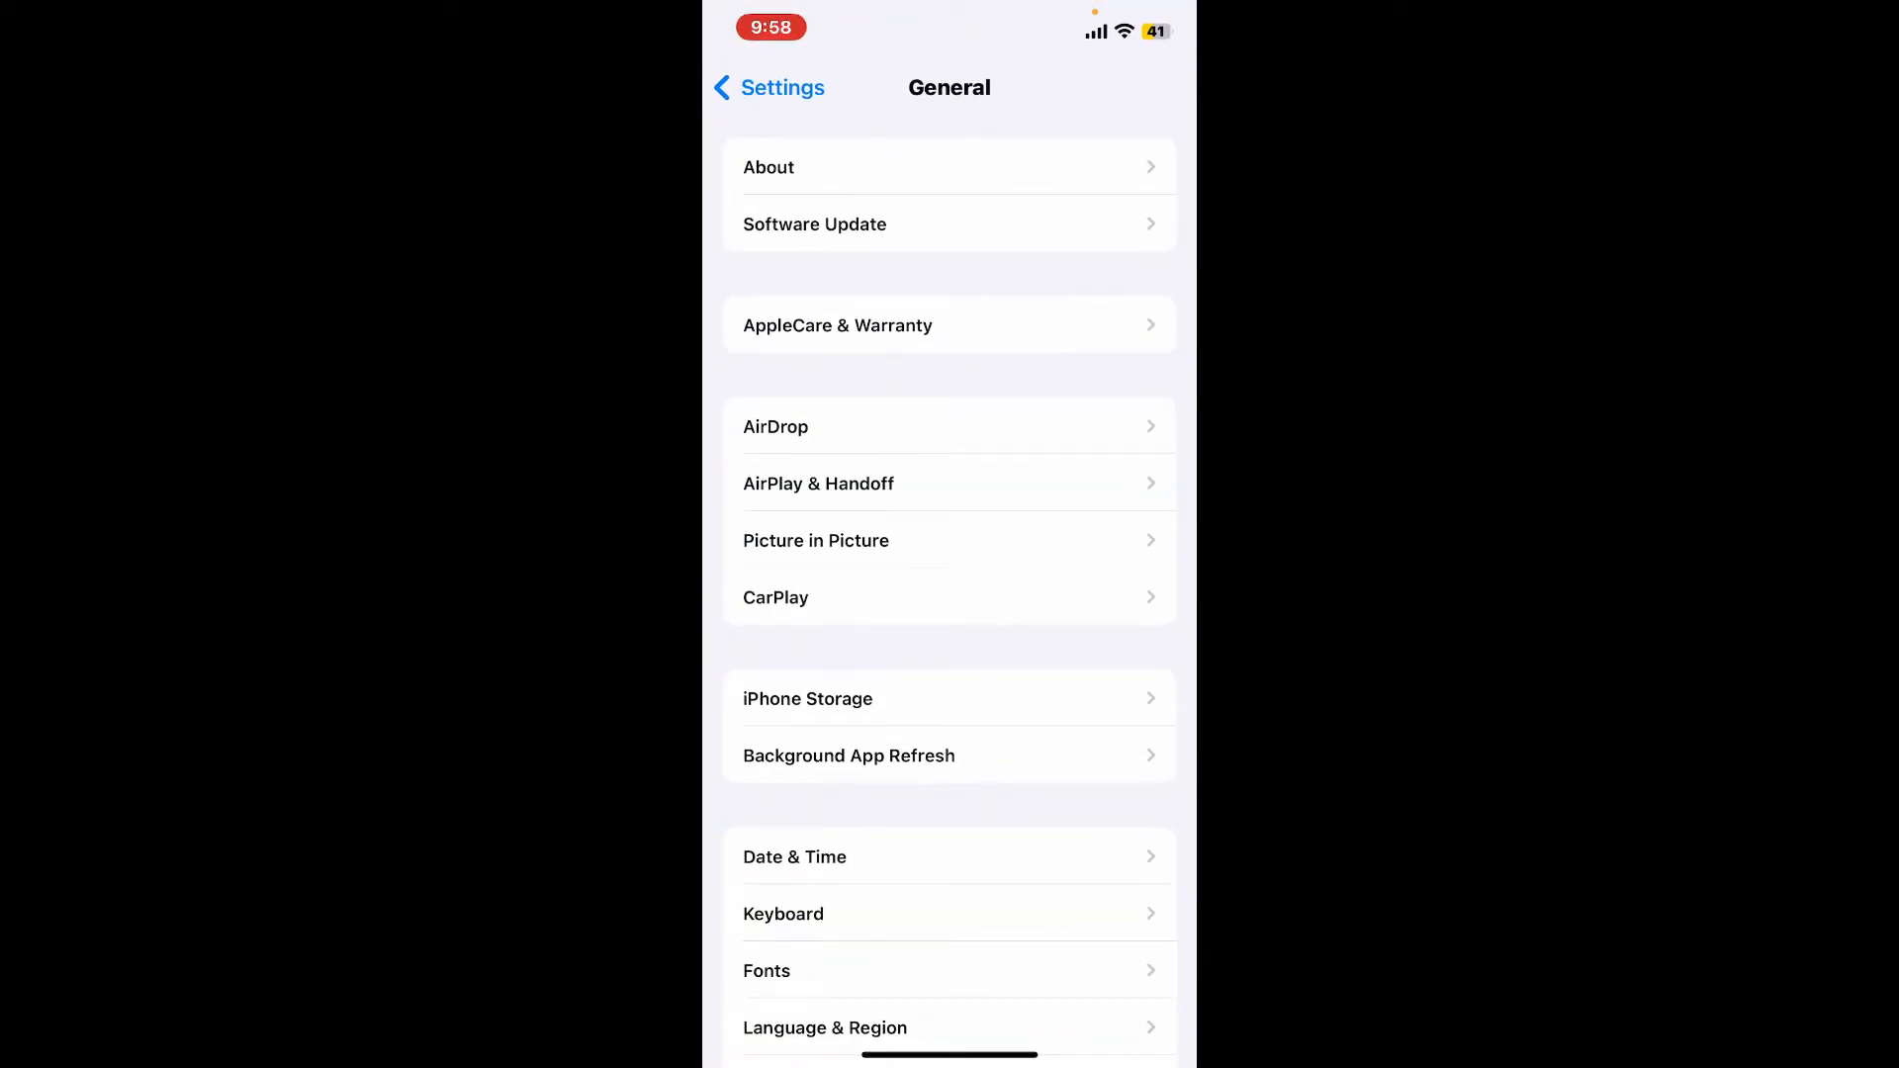
left_click(767, 87)
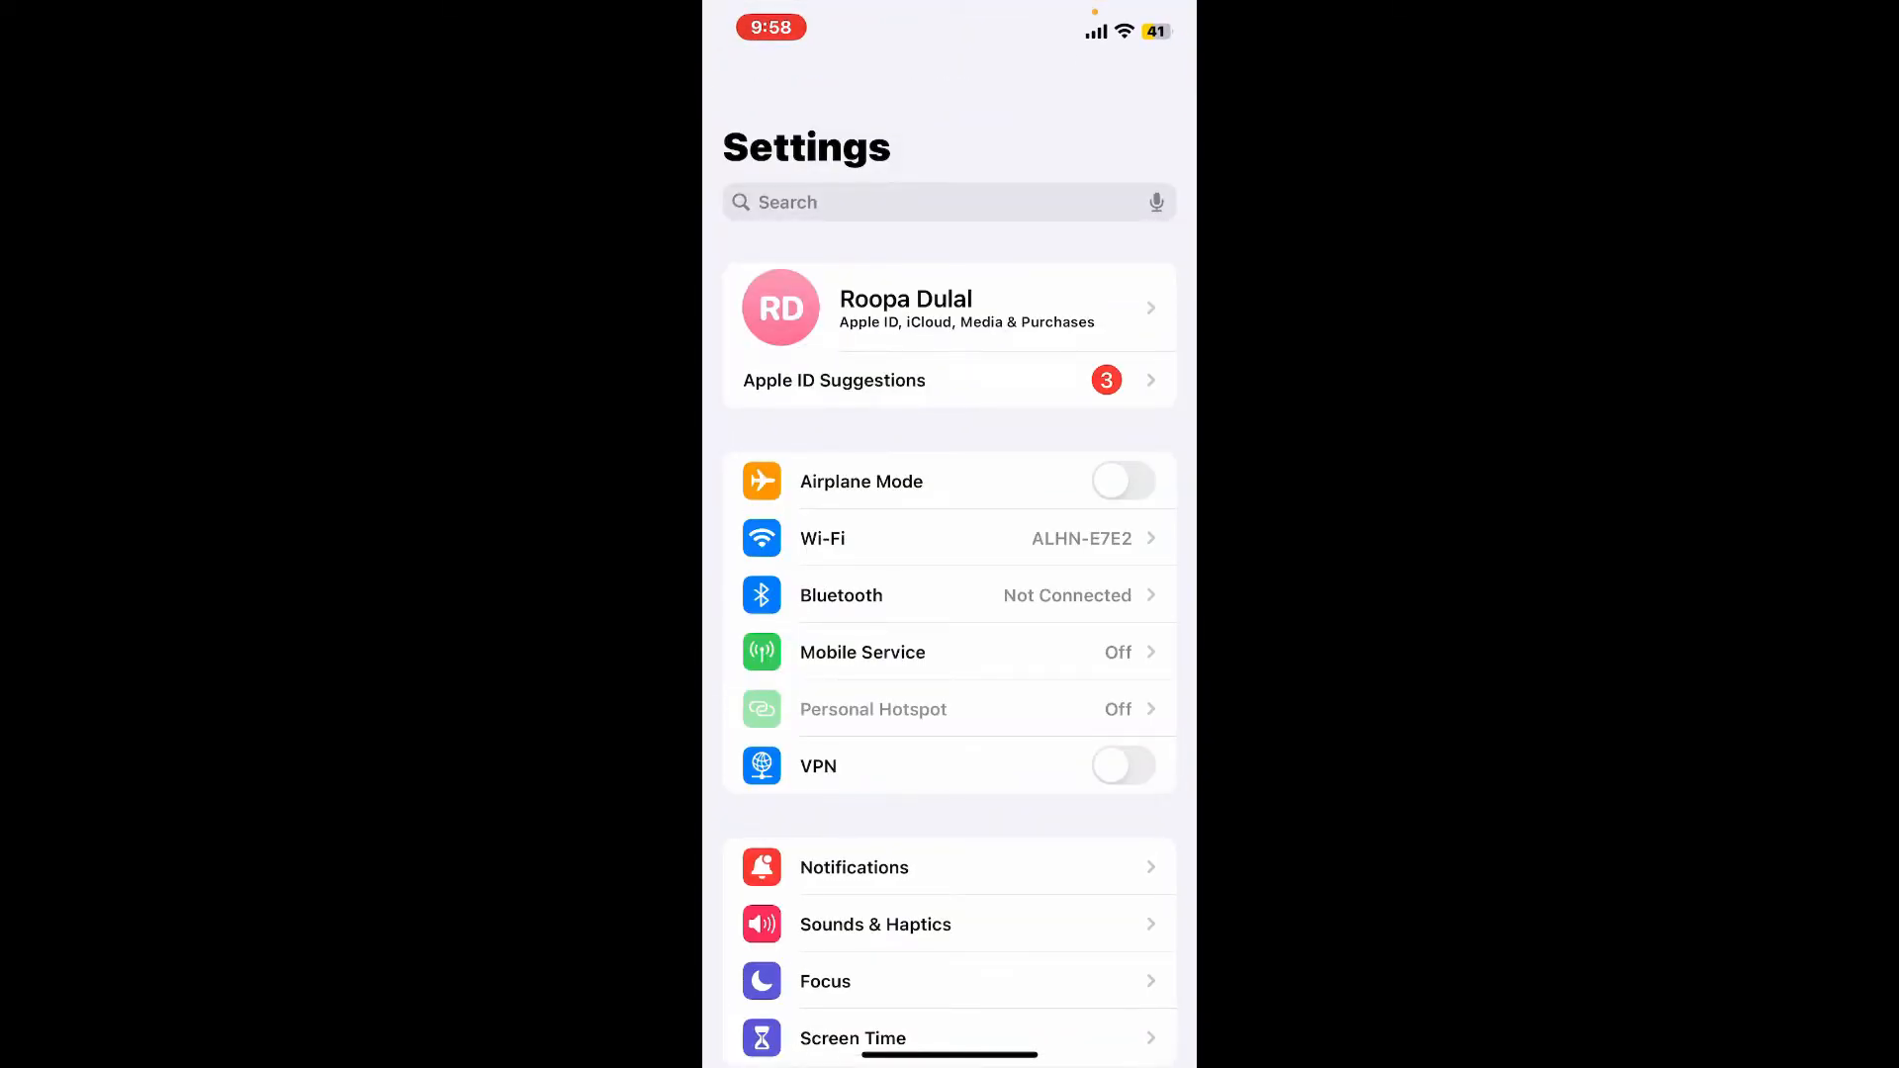
scroll("down", 3)
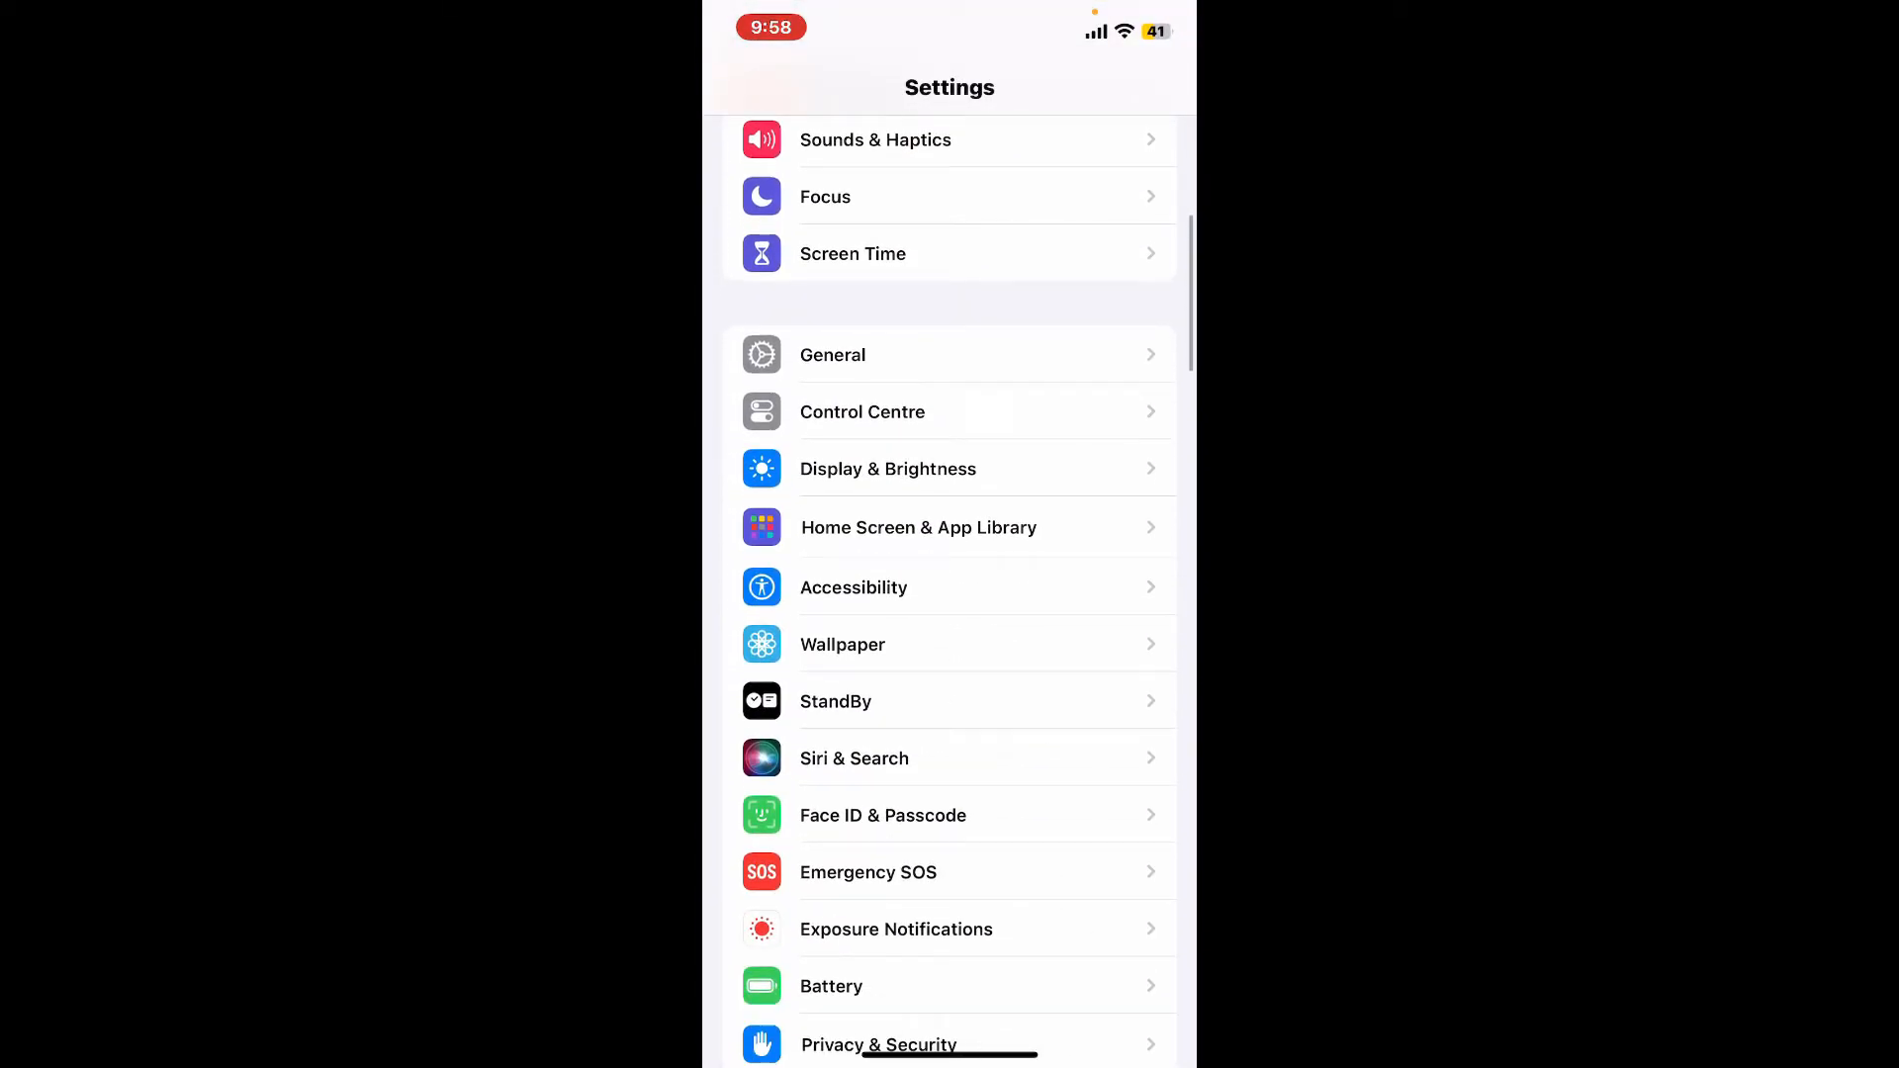
scroll("down", 3)
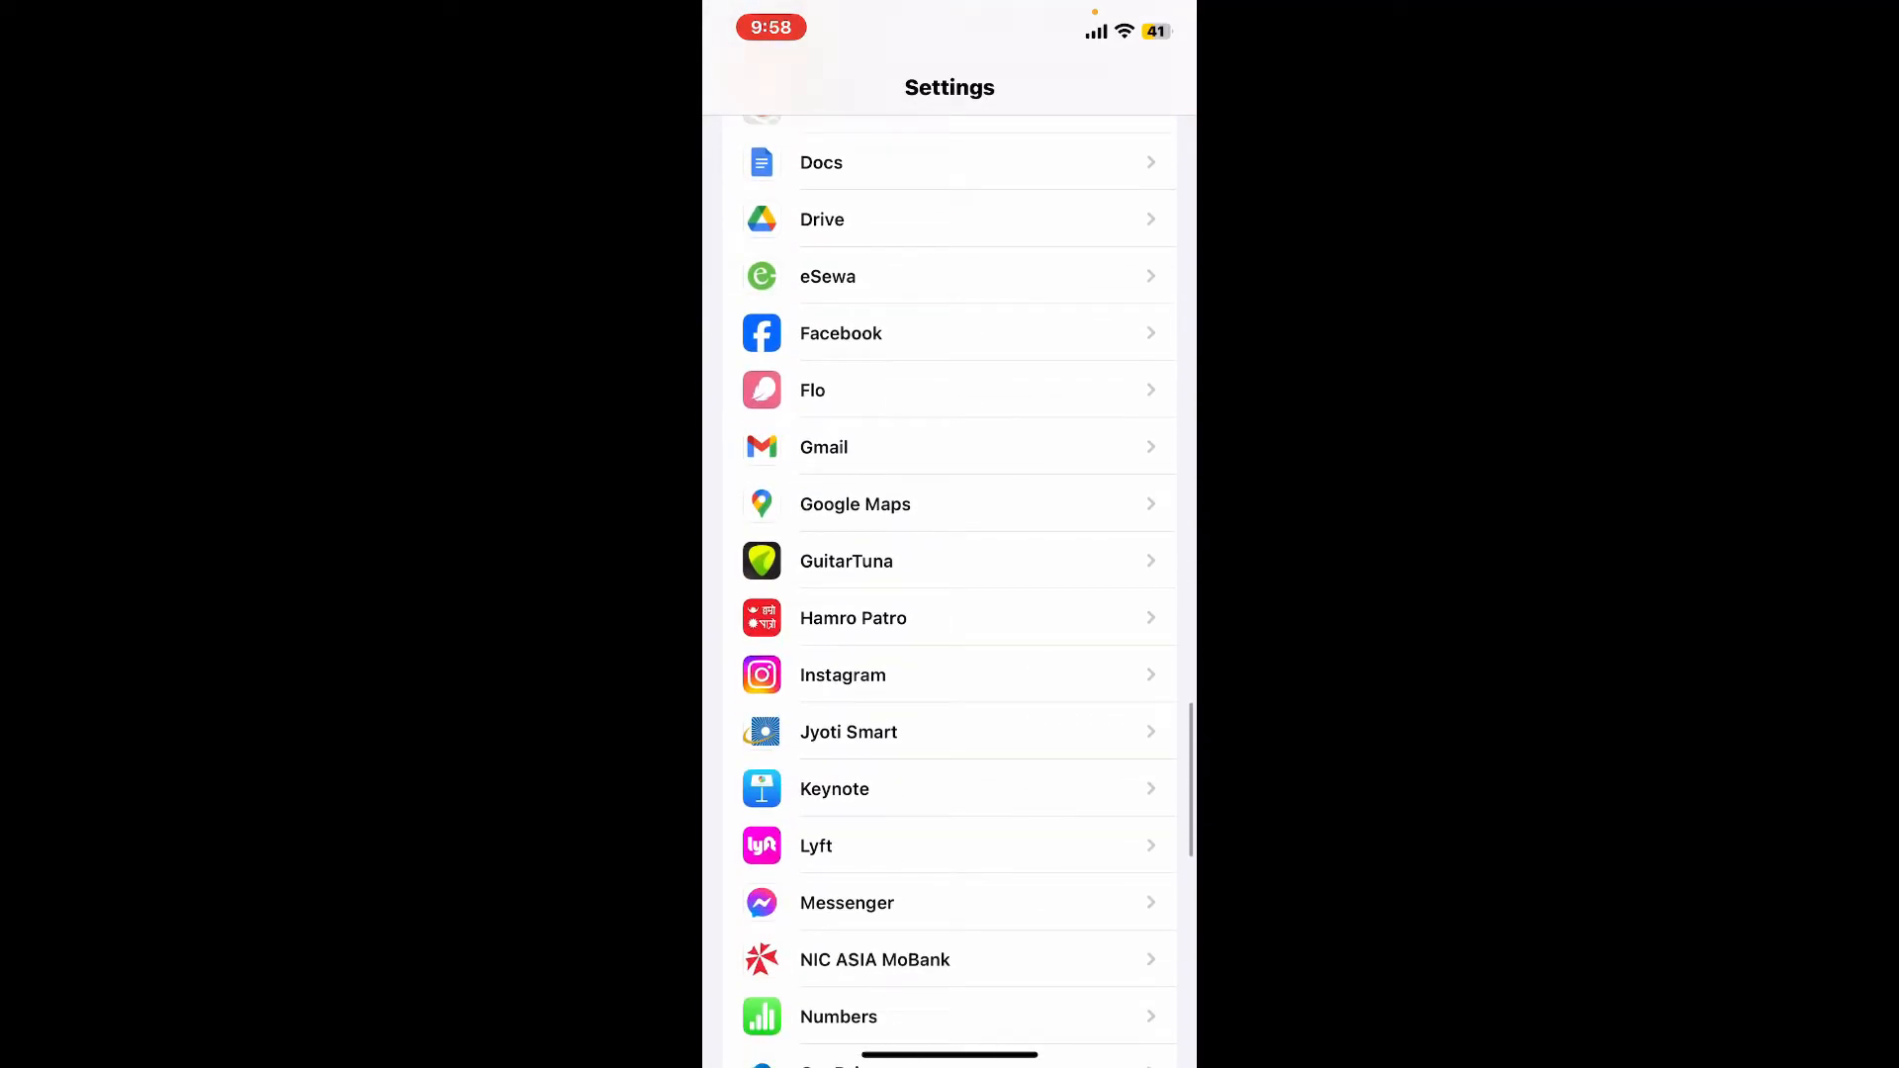
scroll("up", 3)
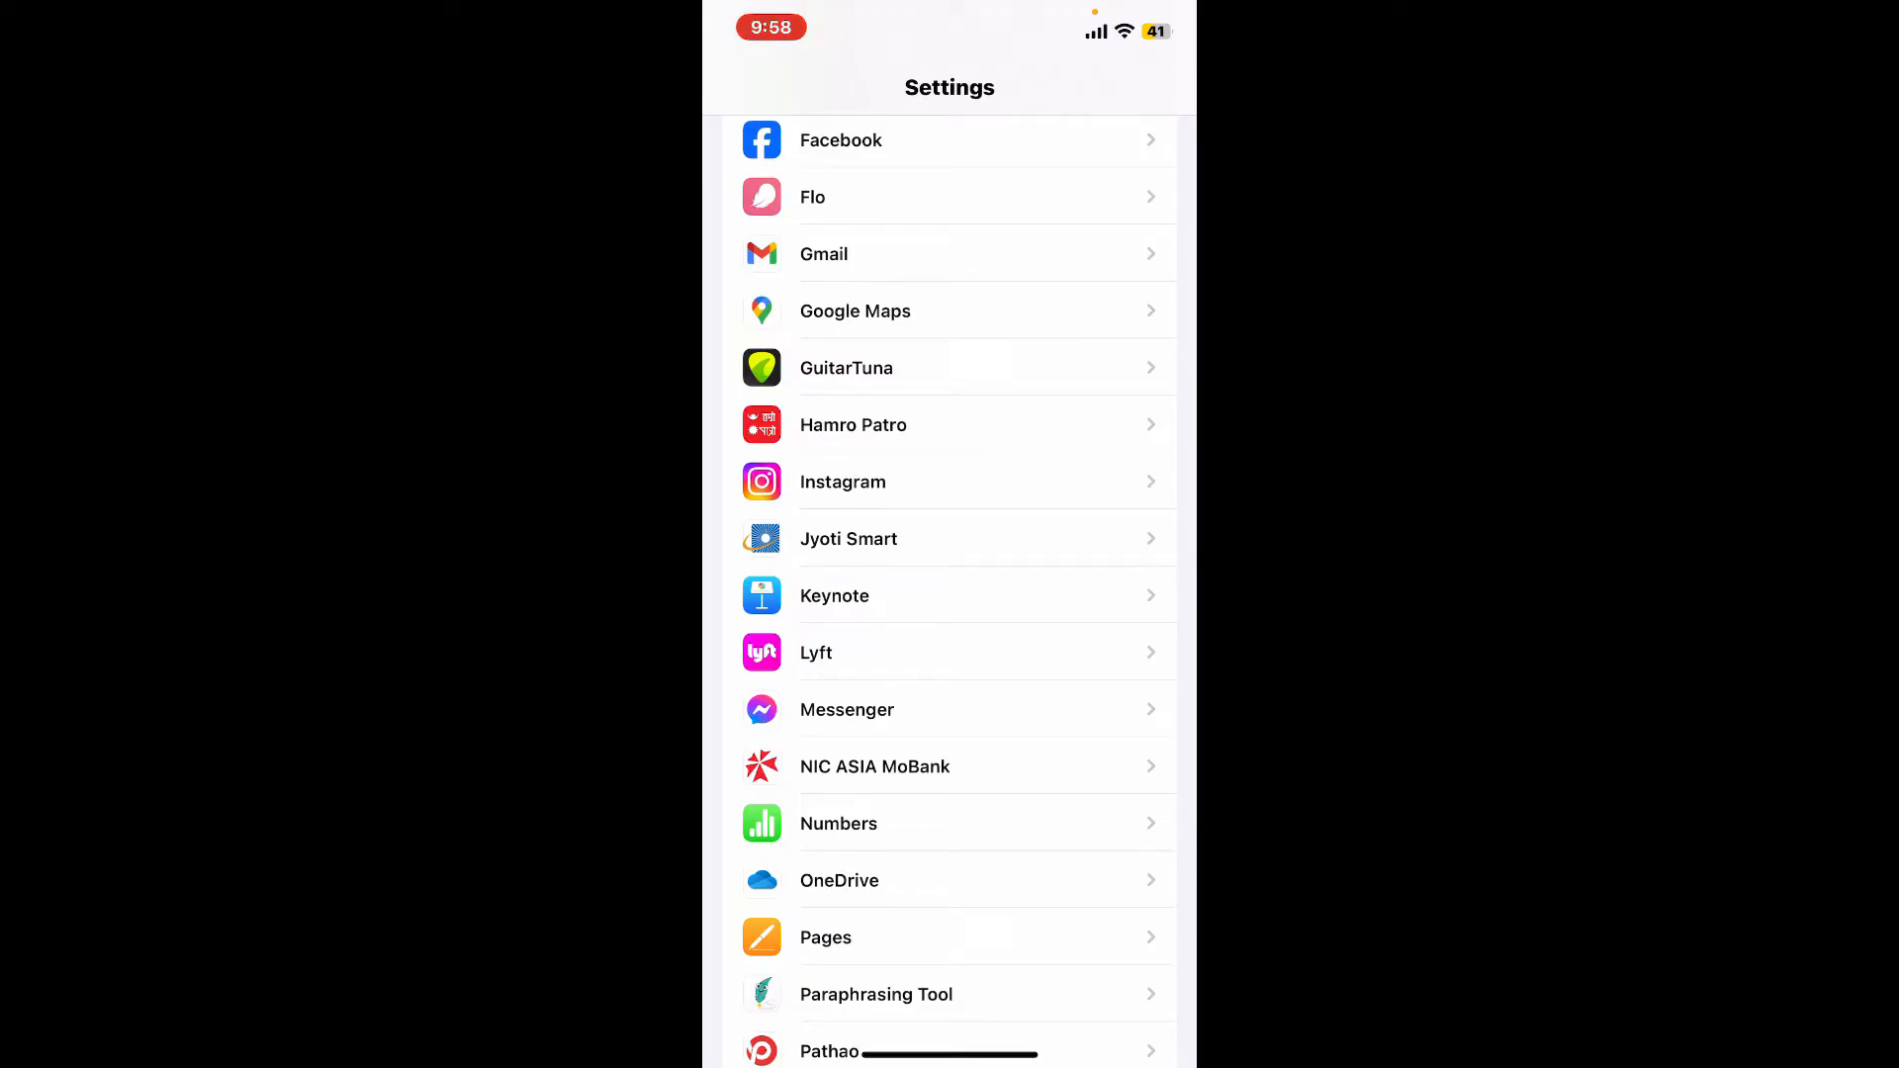
left_click(949, 652)
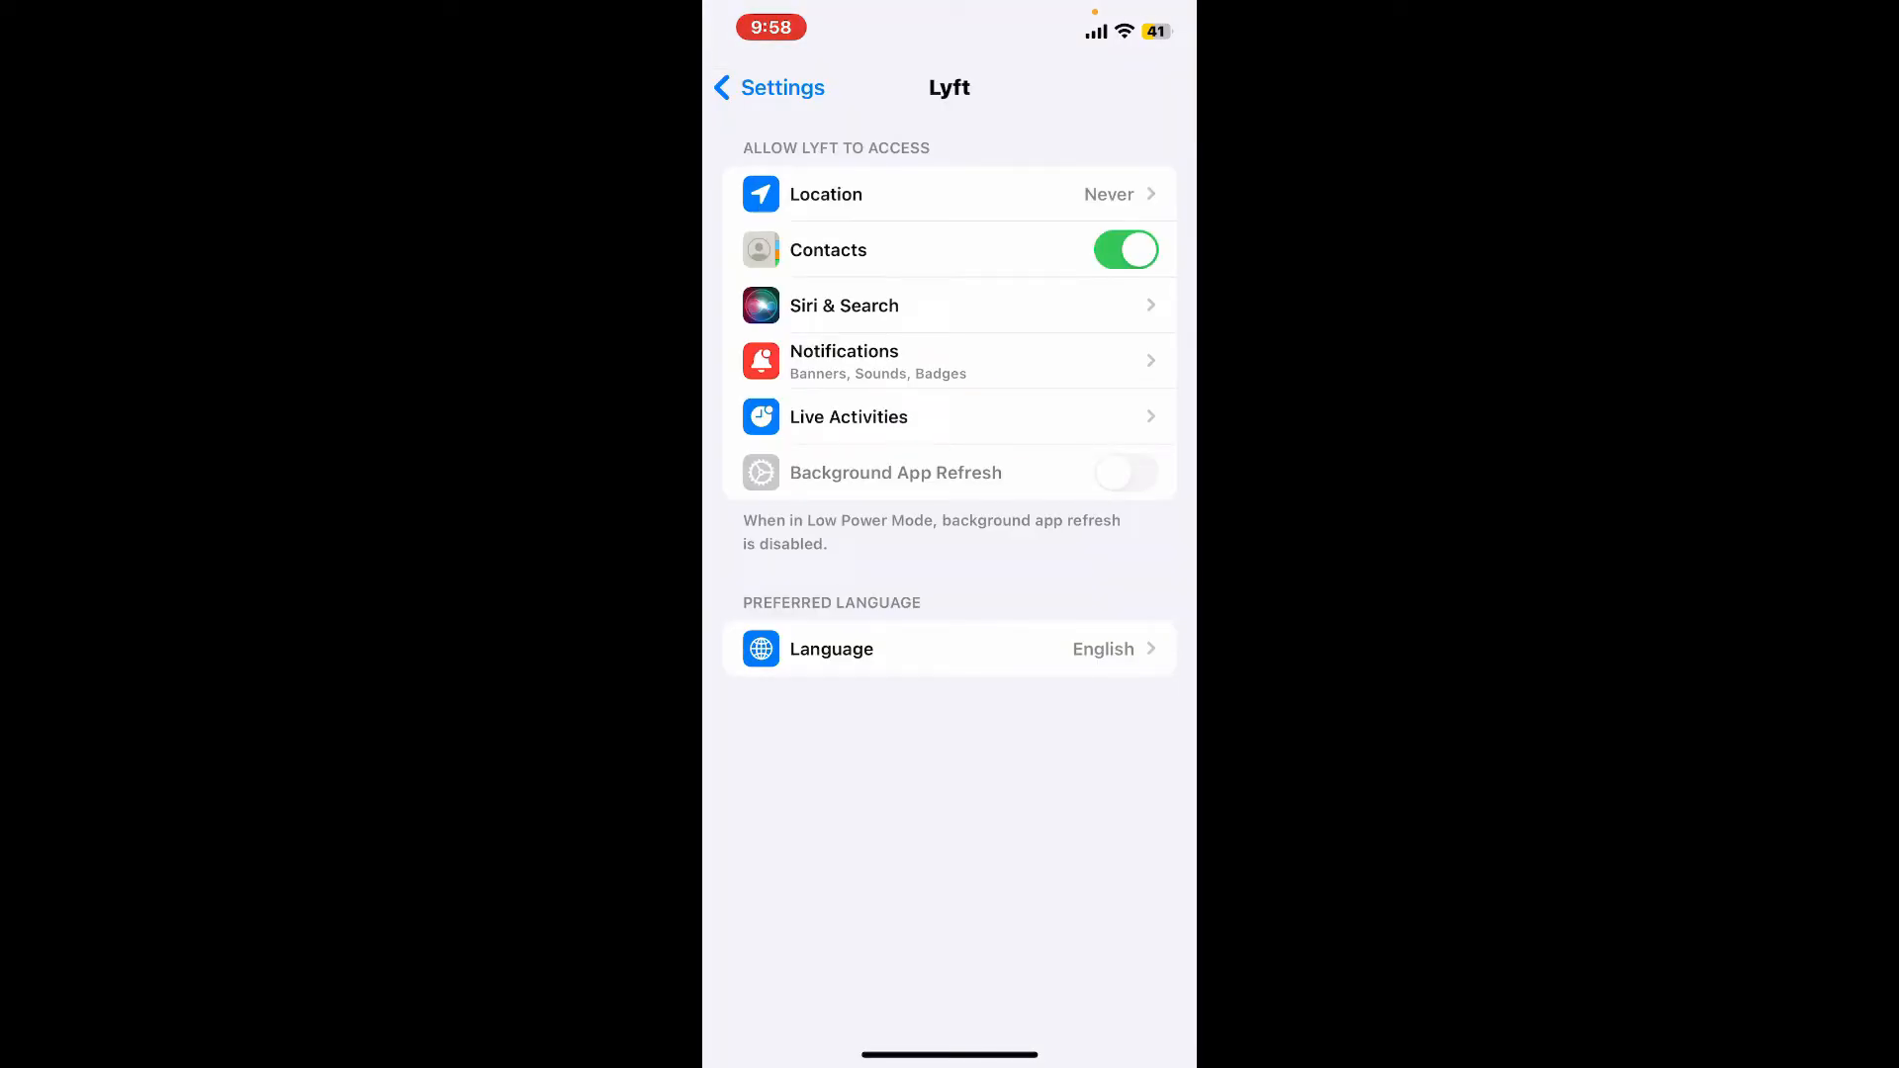
Switch off Allow Notifications in Lyft's notification settings
left_click(950, 361)
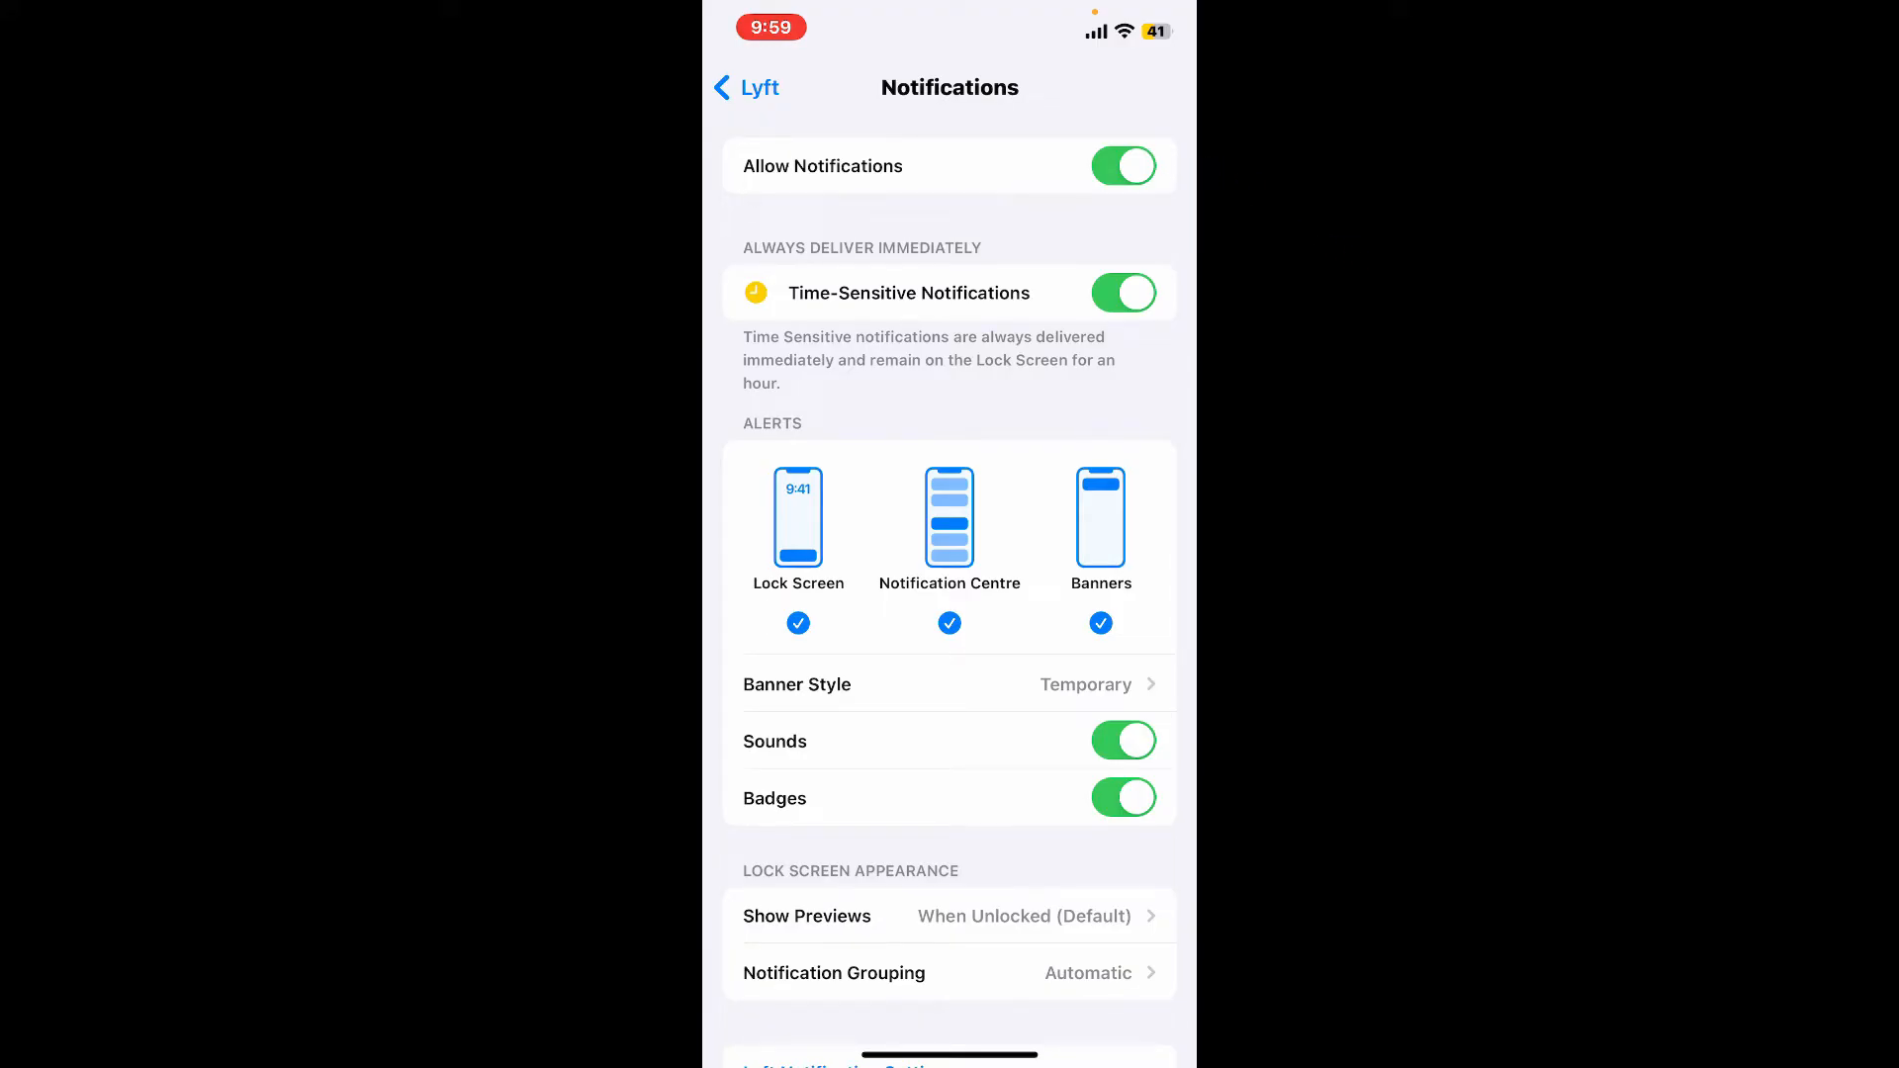
left_click(1123, 167)
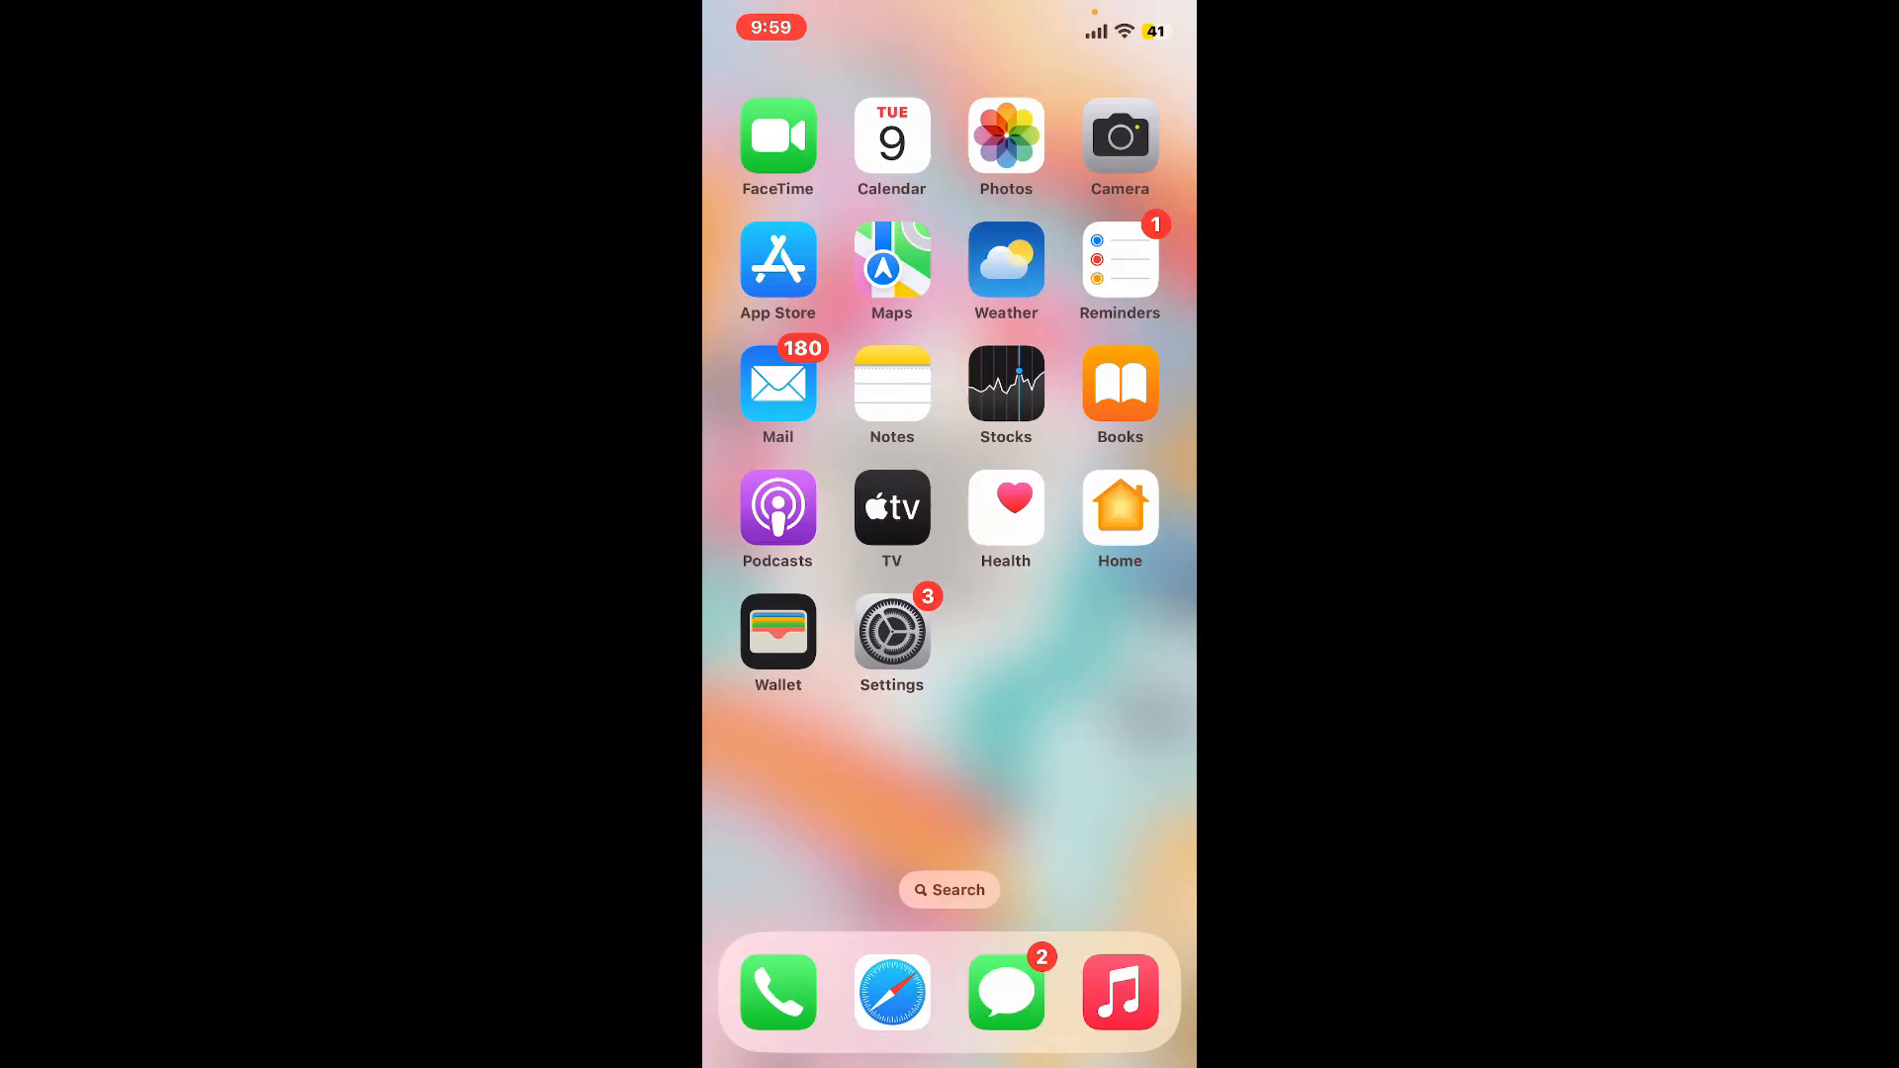
Swipe to the next Home Screen page and launch the Lyft app
scroll("left", 3)
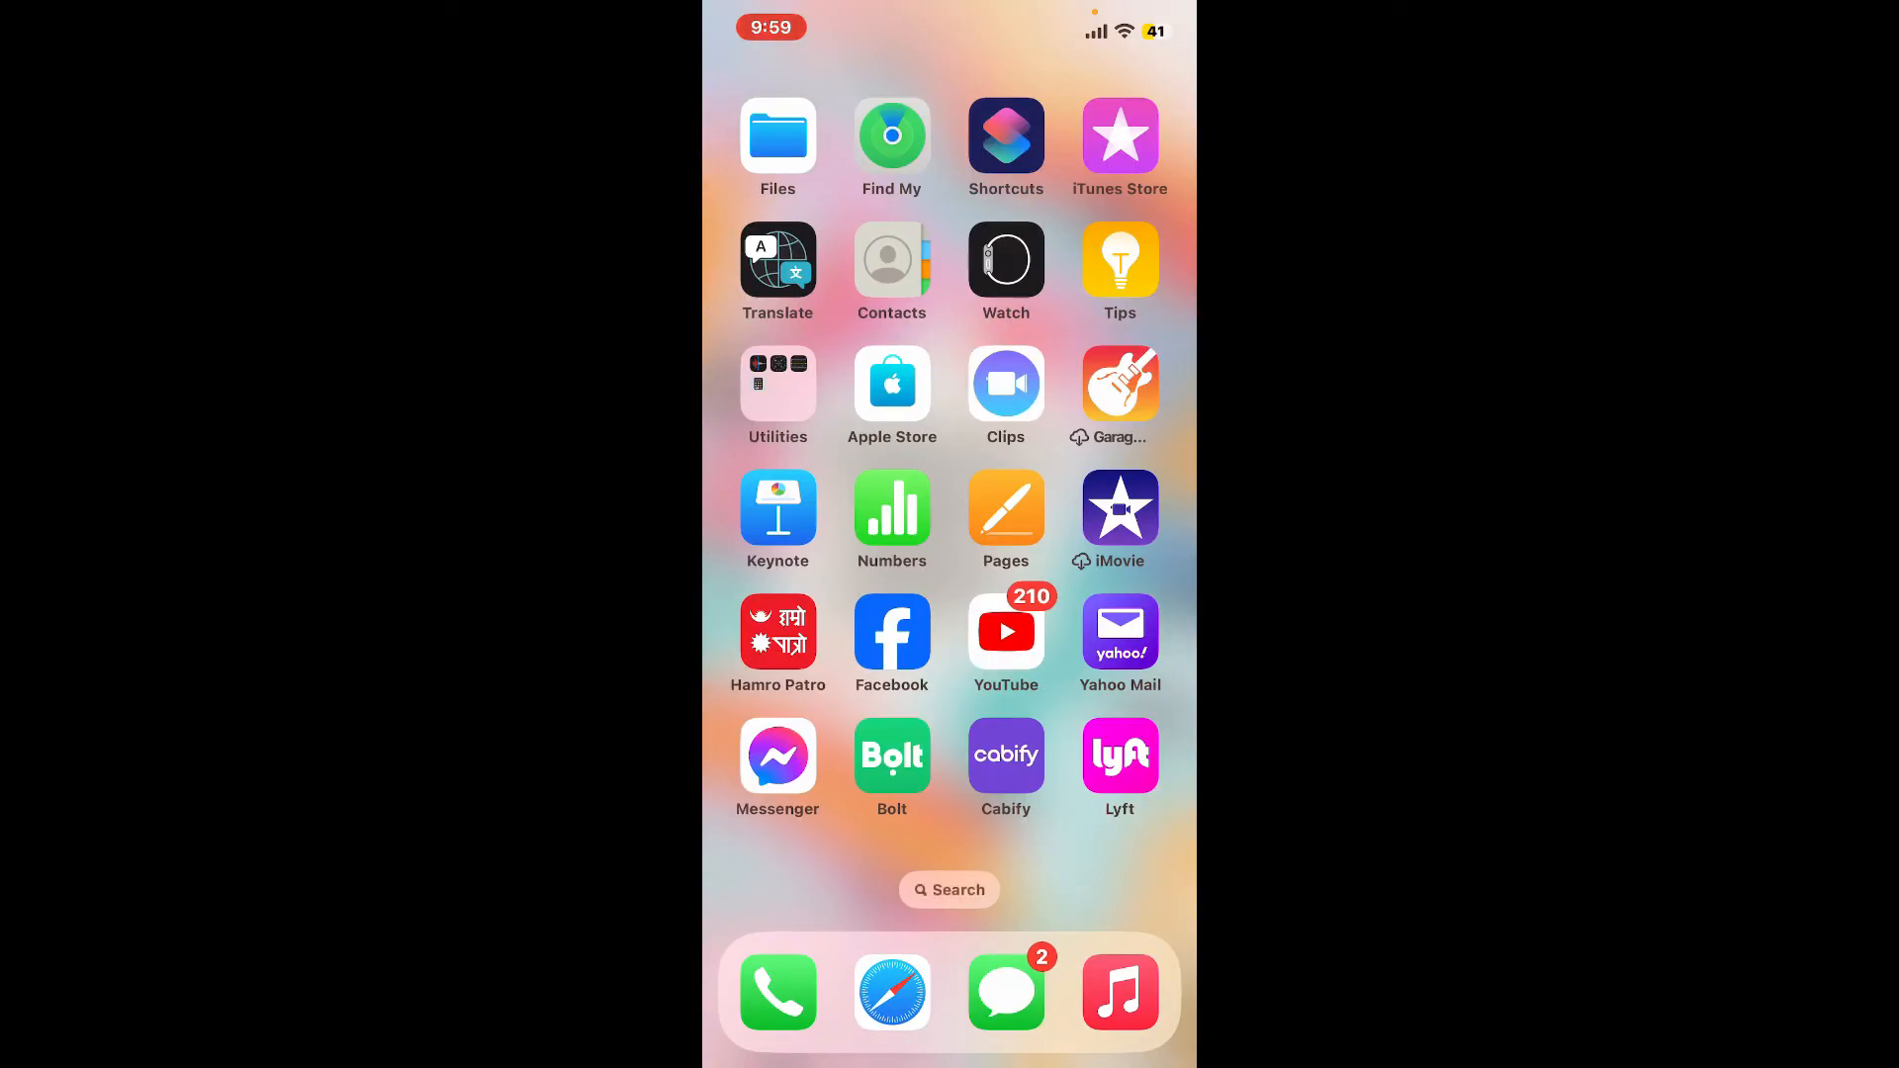
left_click(1118, 756)
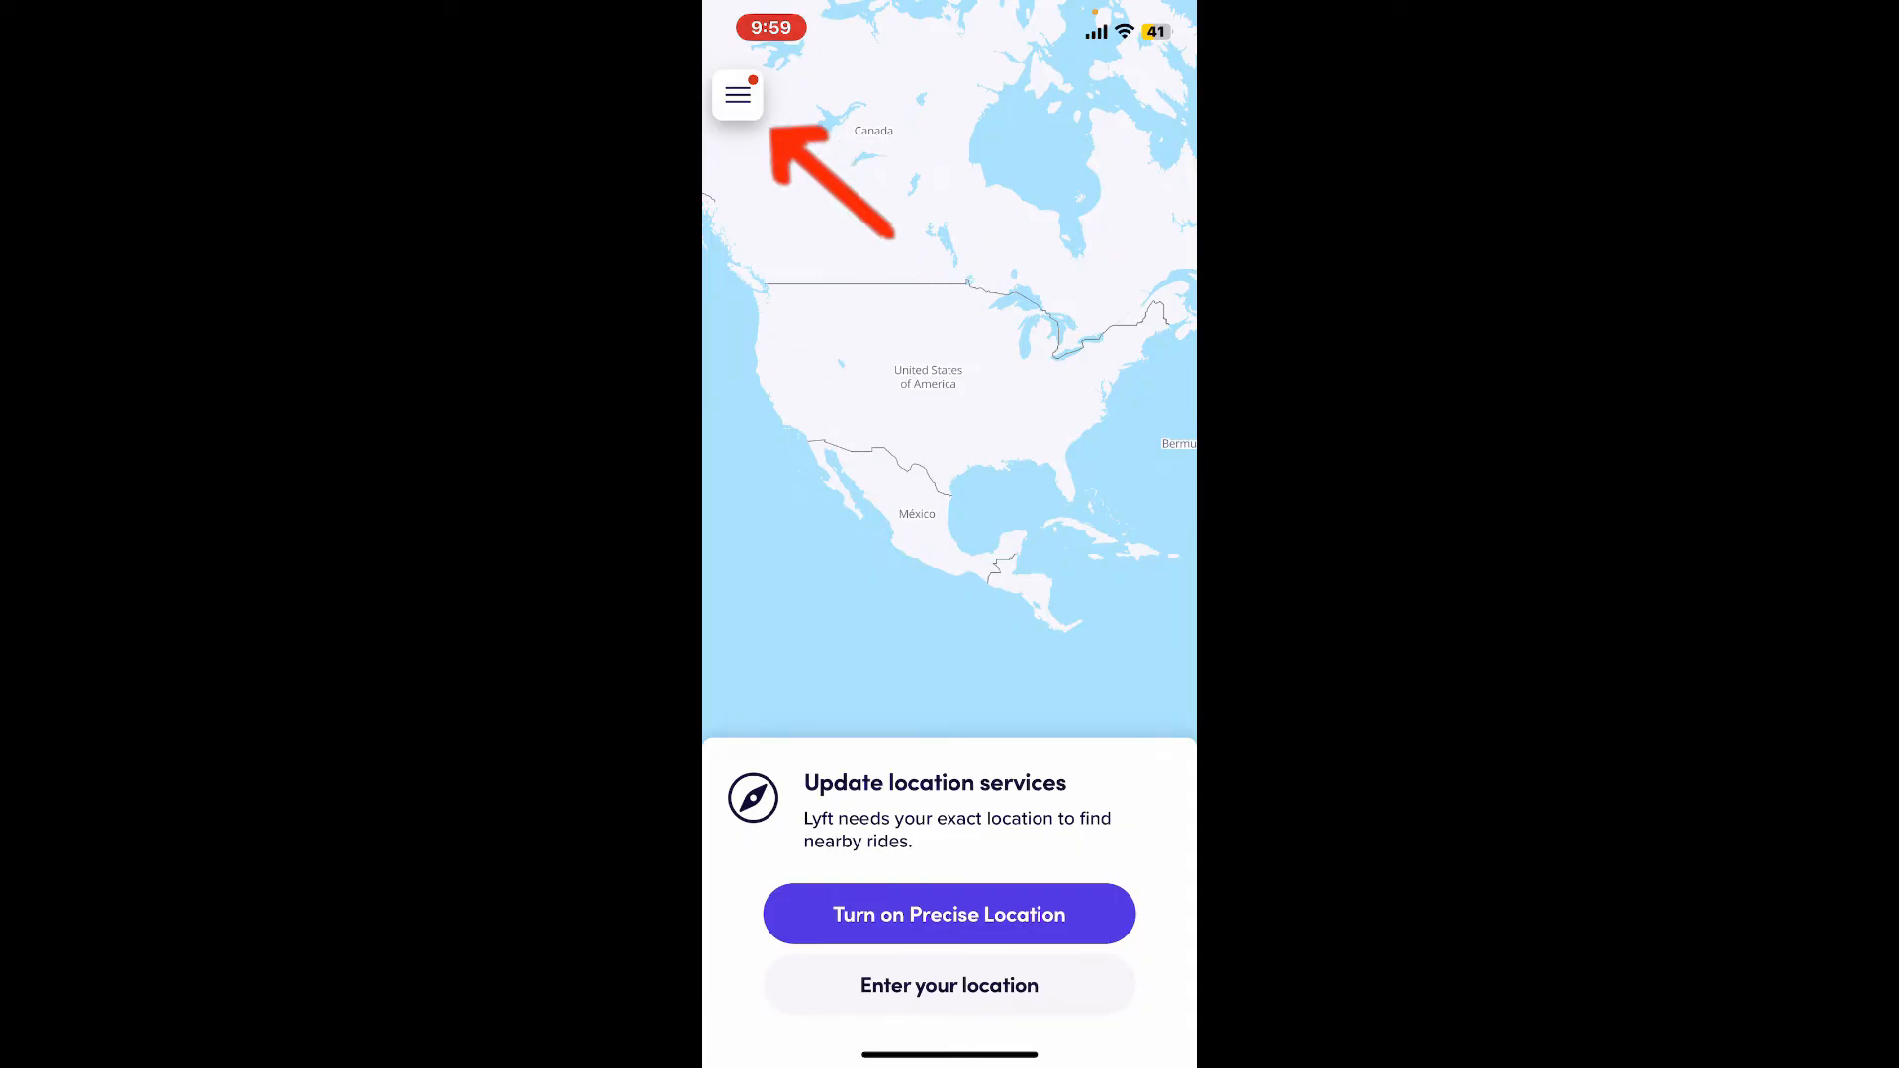
Open Settings from Lyft's side menu
left_click(736, 95)
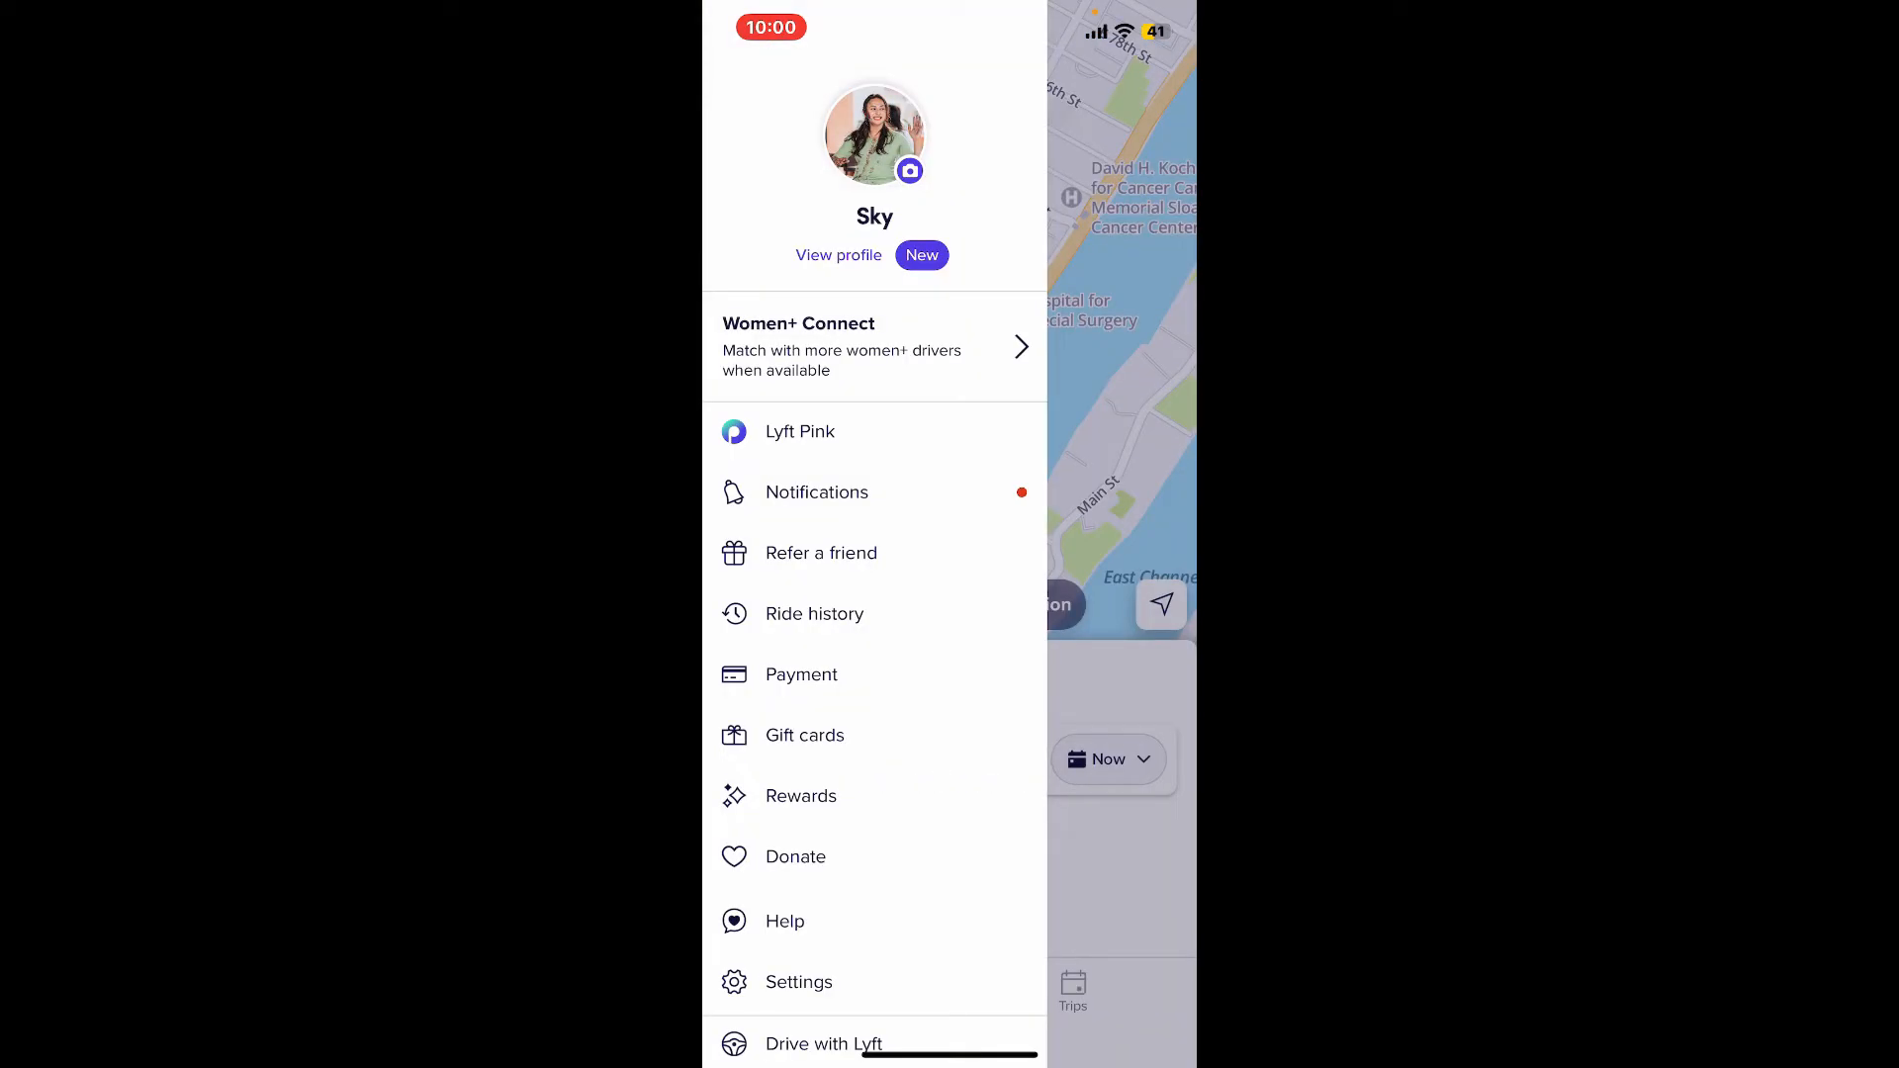
scroll("up", 3)
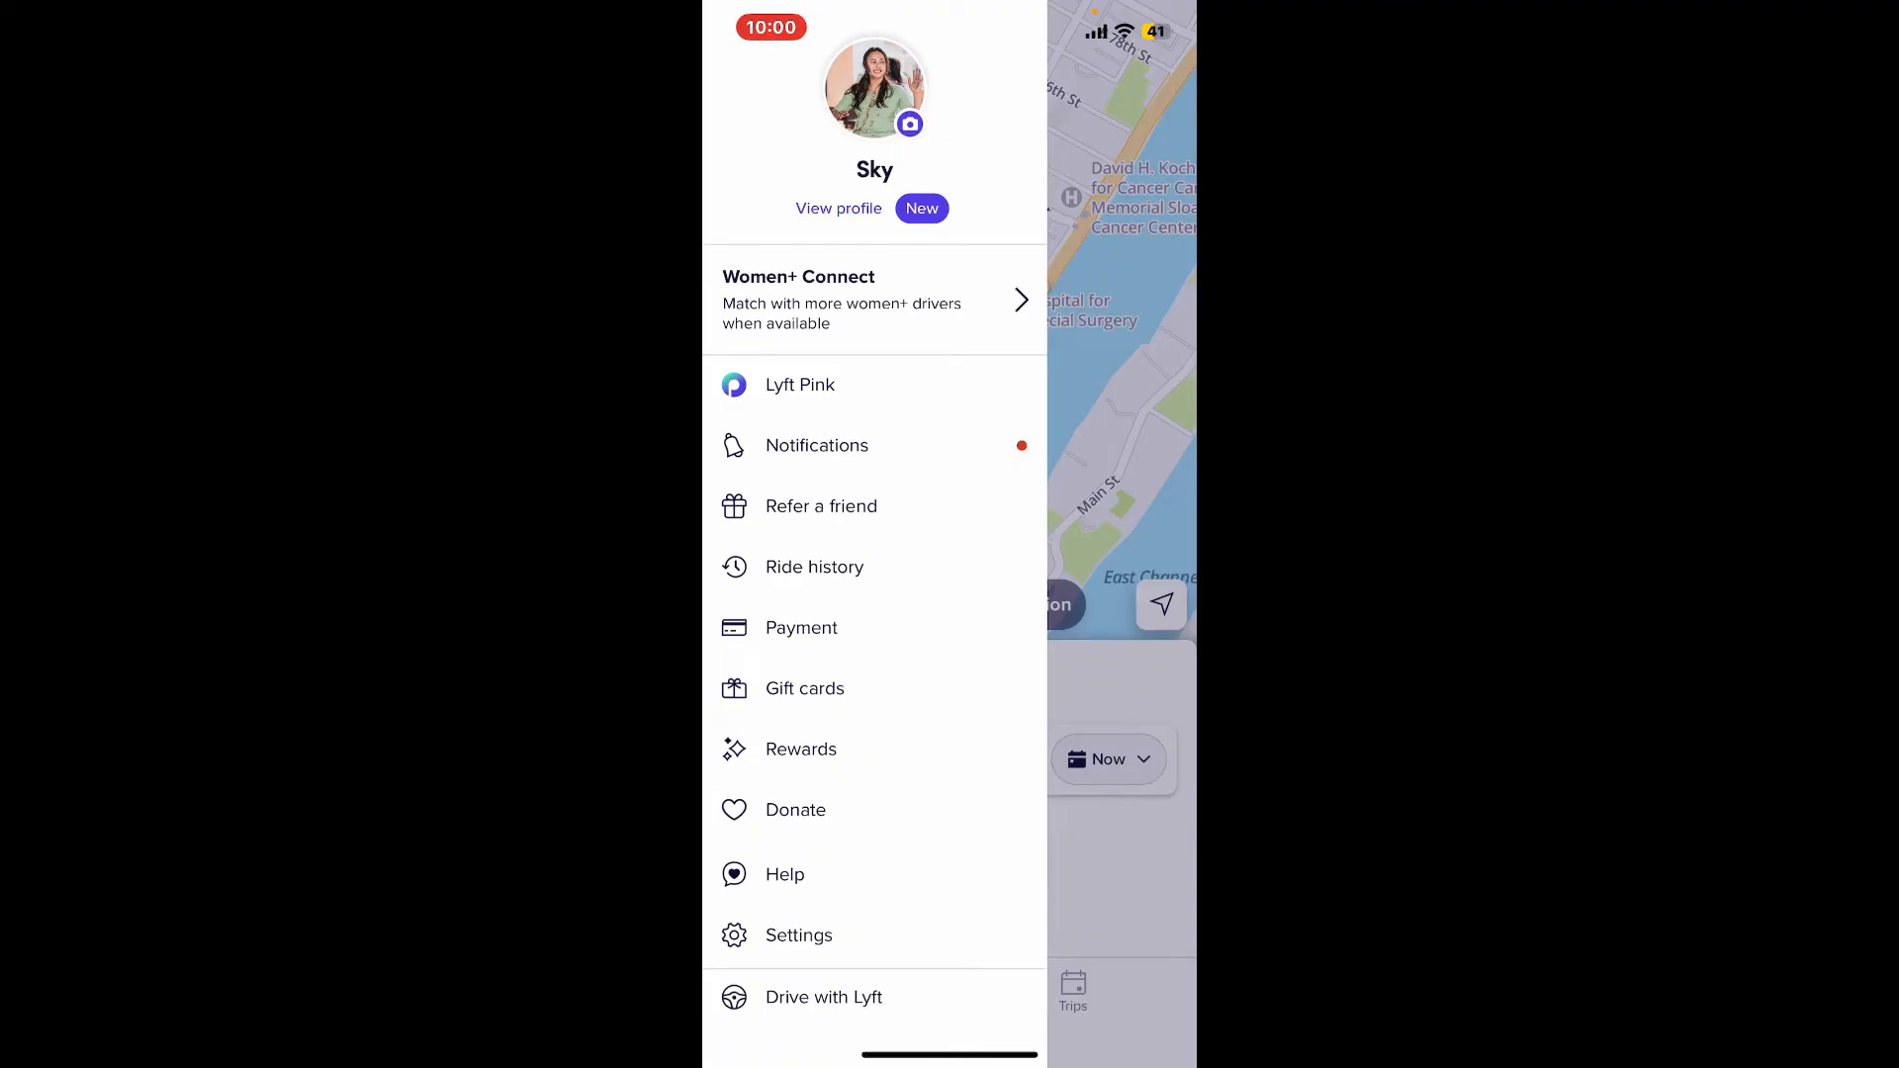
left_click(798, 935)
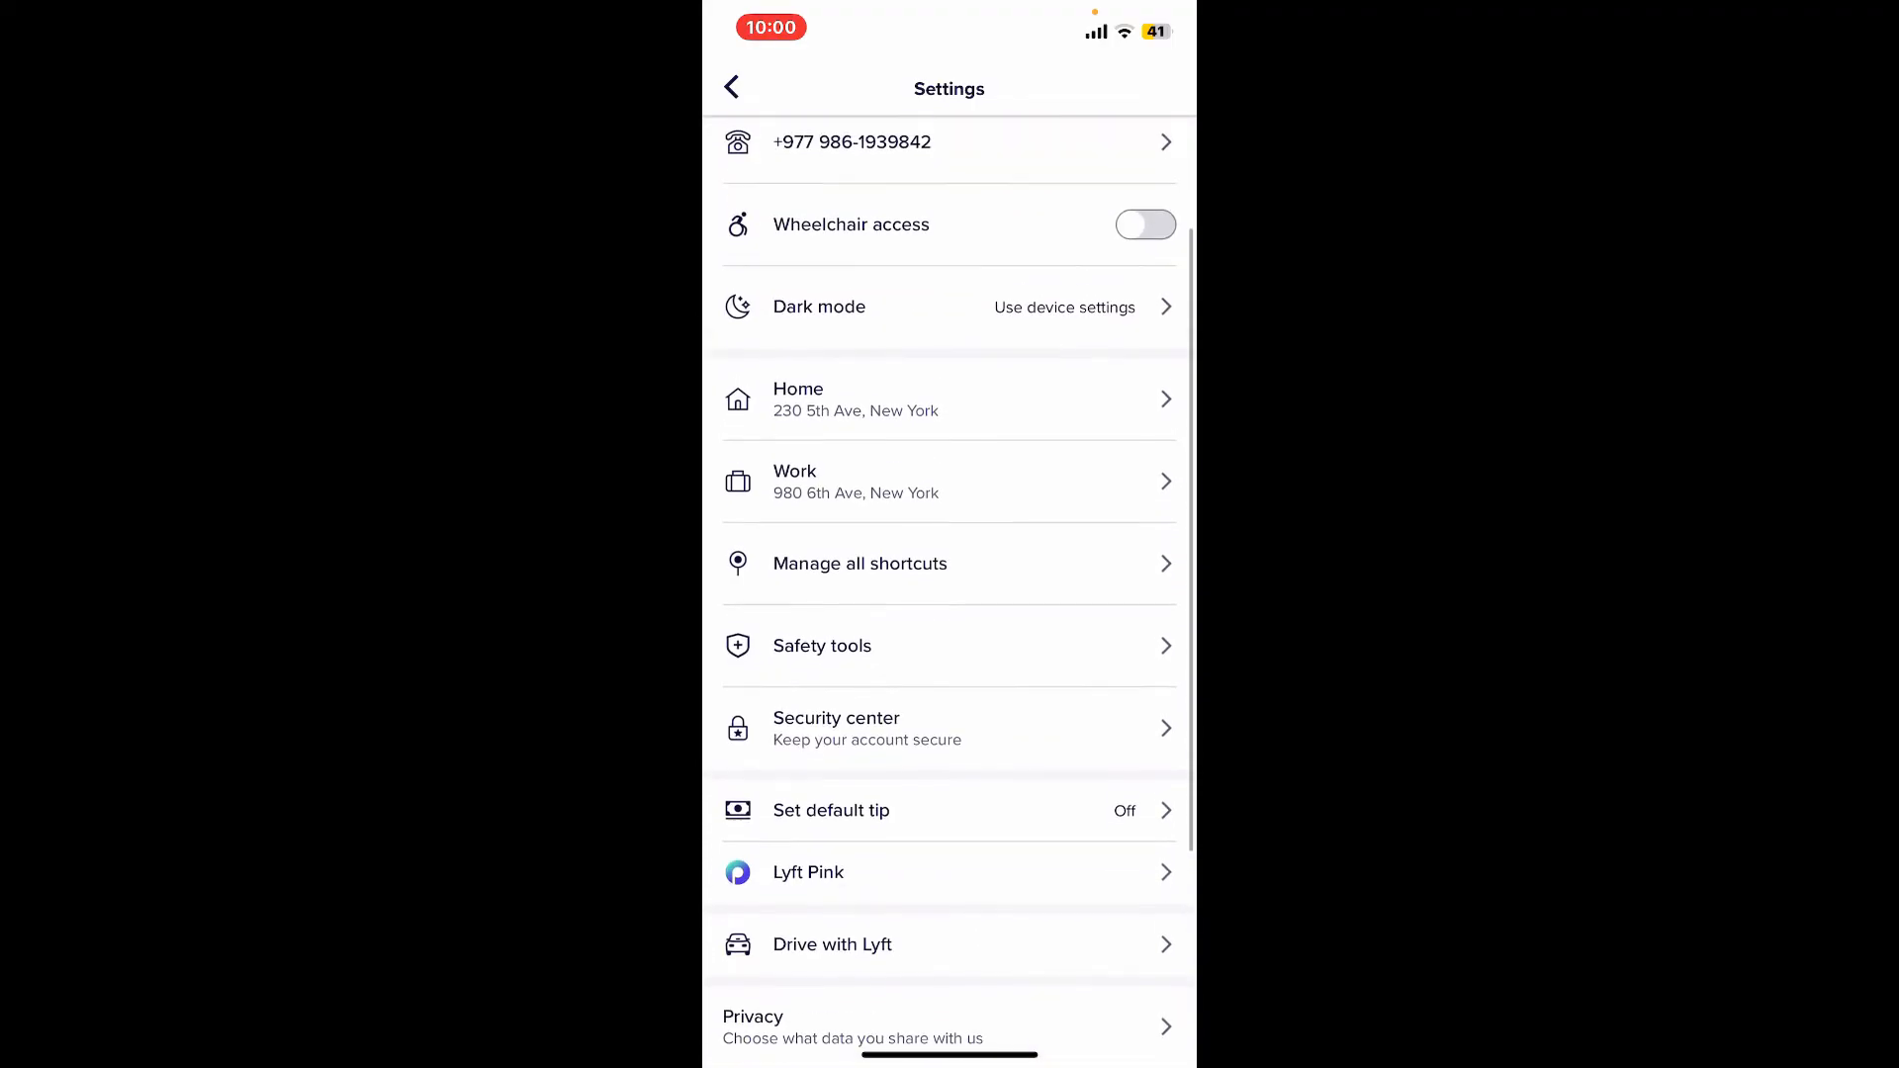
scroll("up", 3)
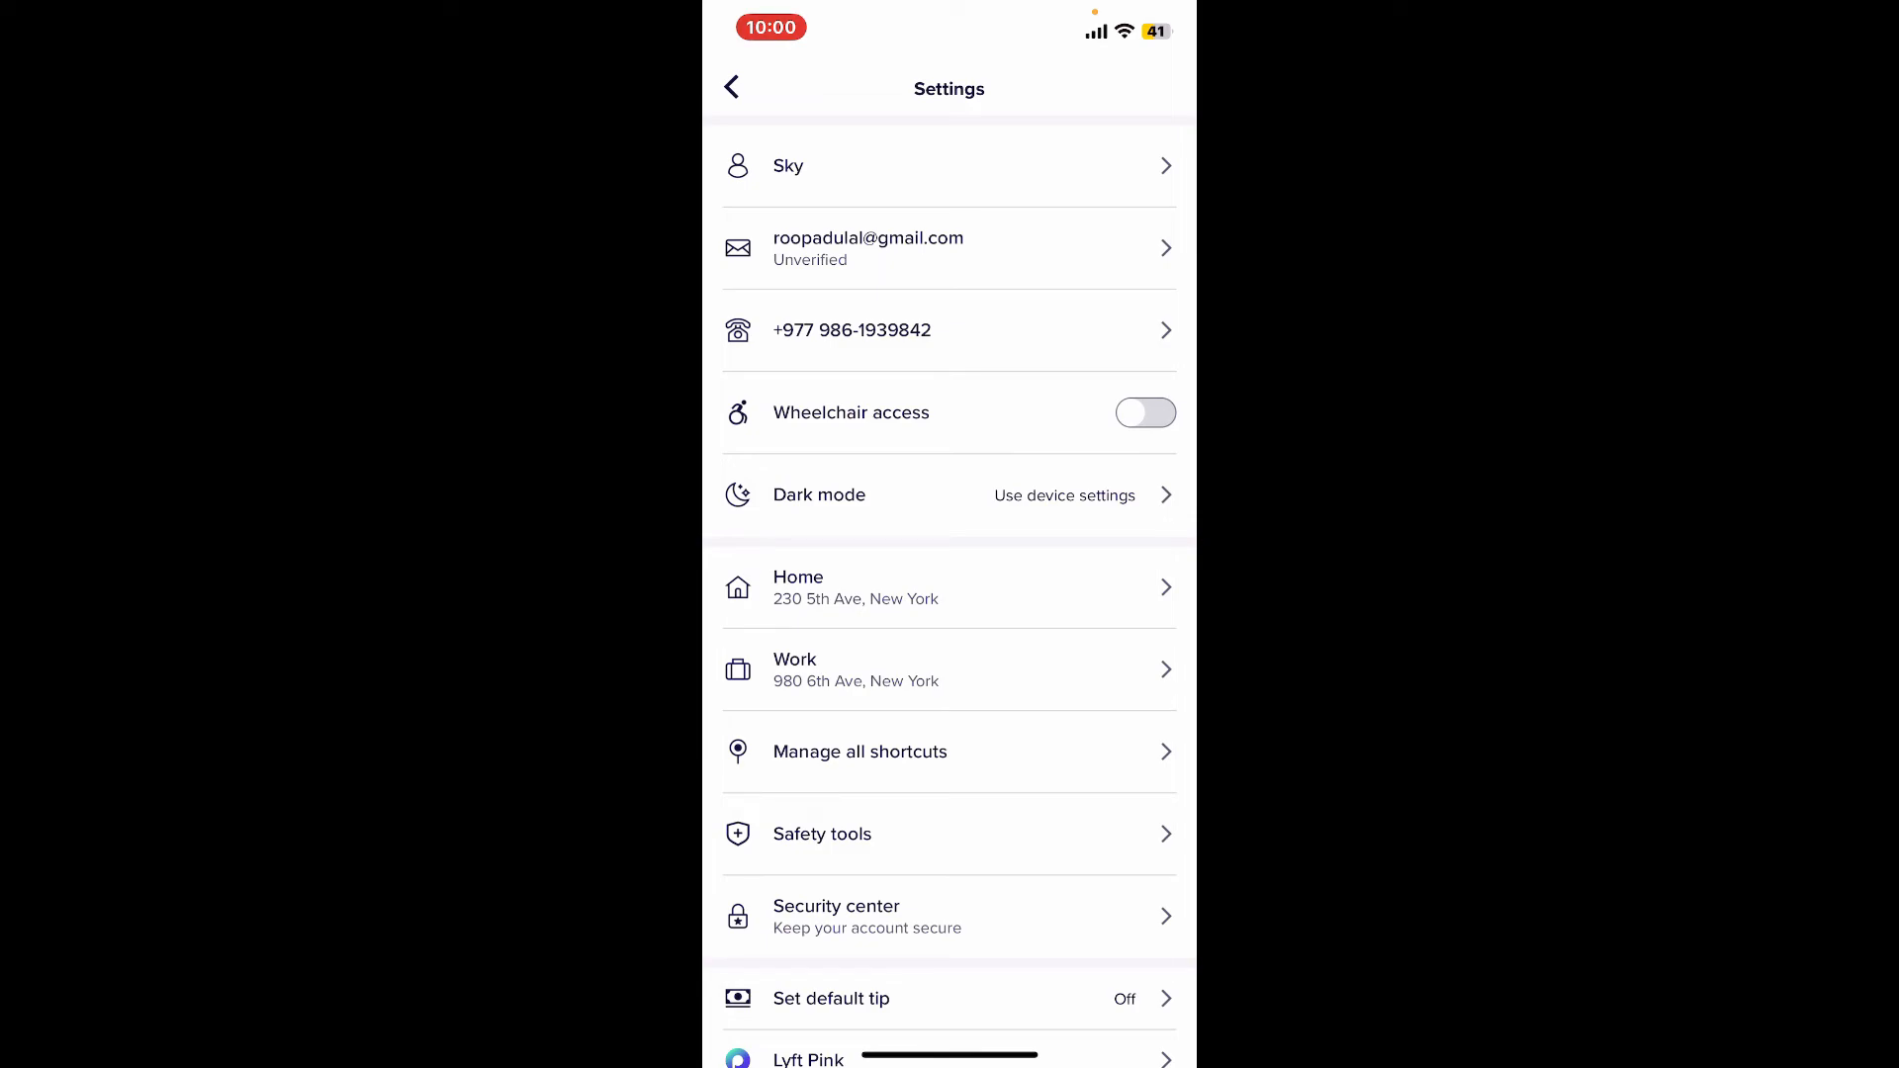
left_click(730, 87)
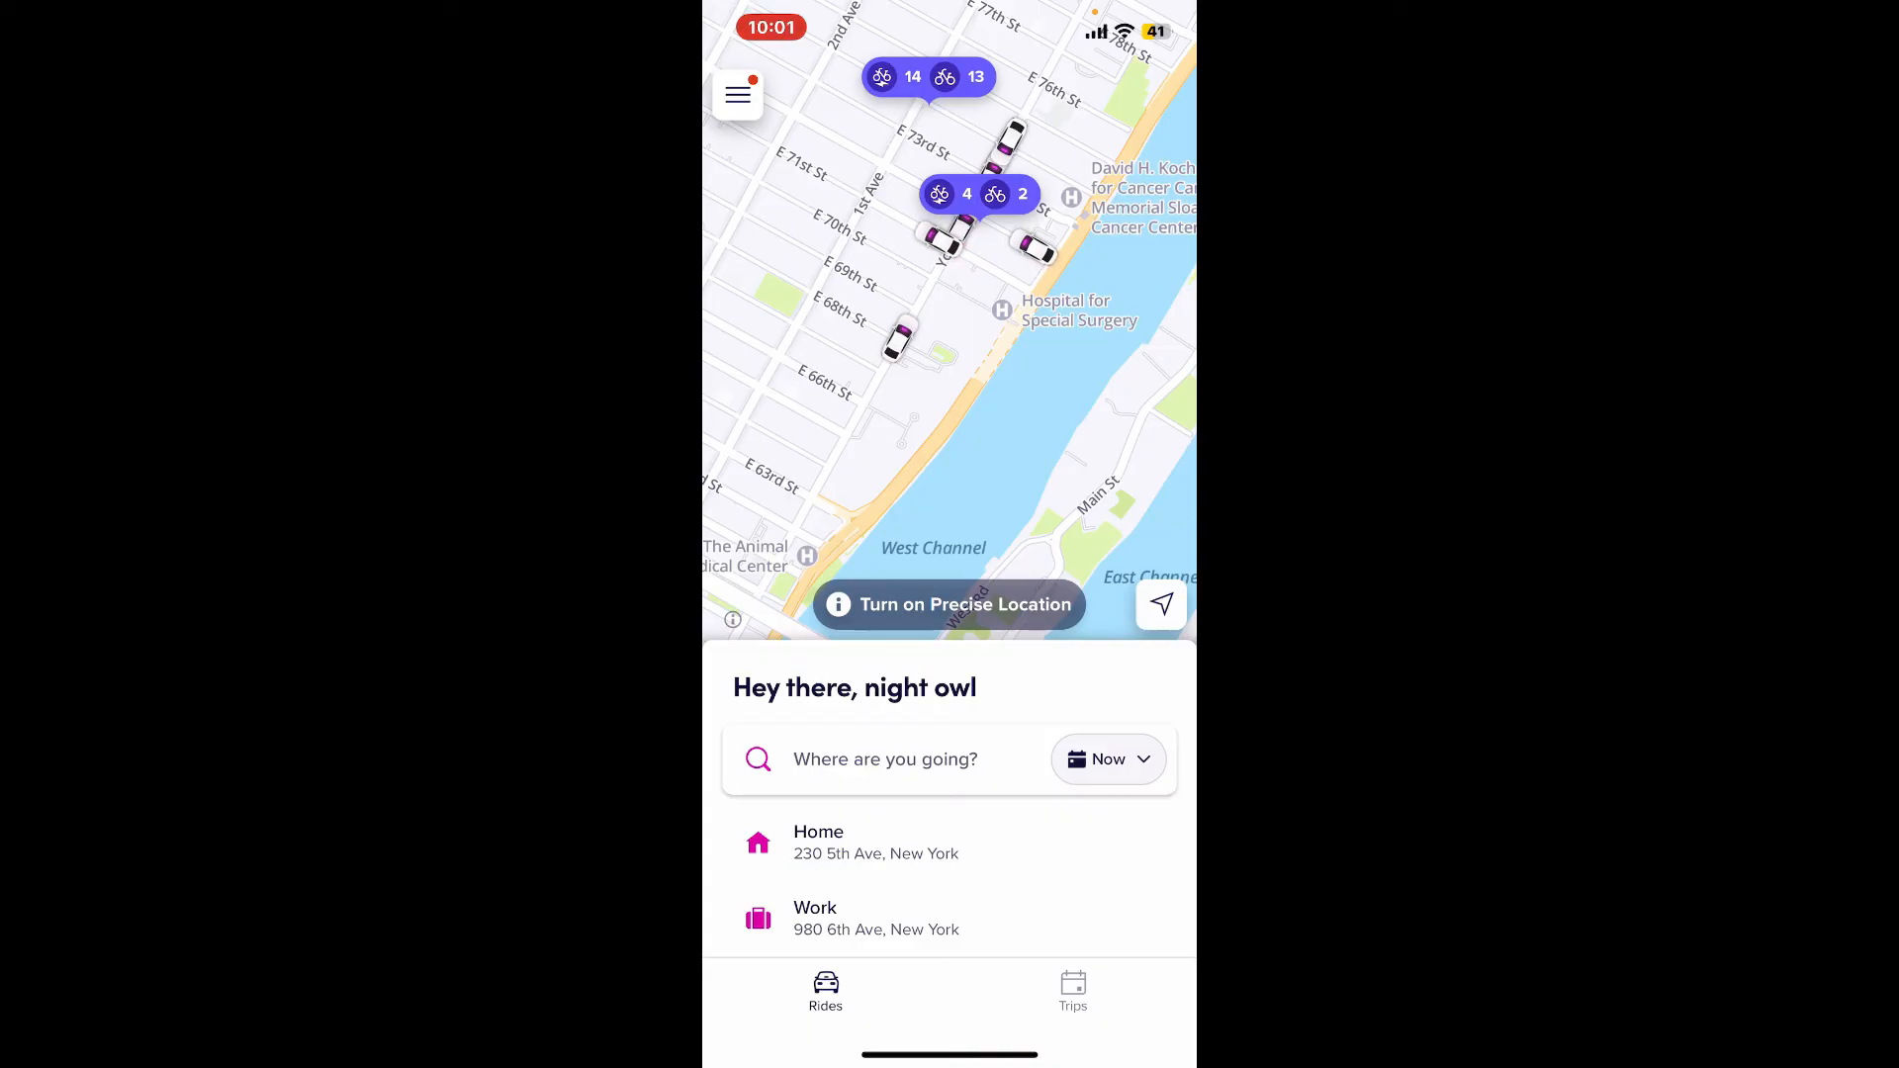
key("home")
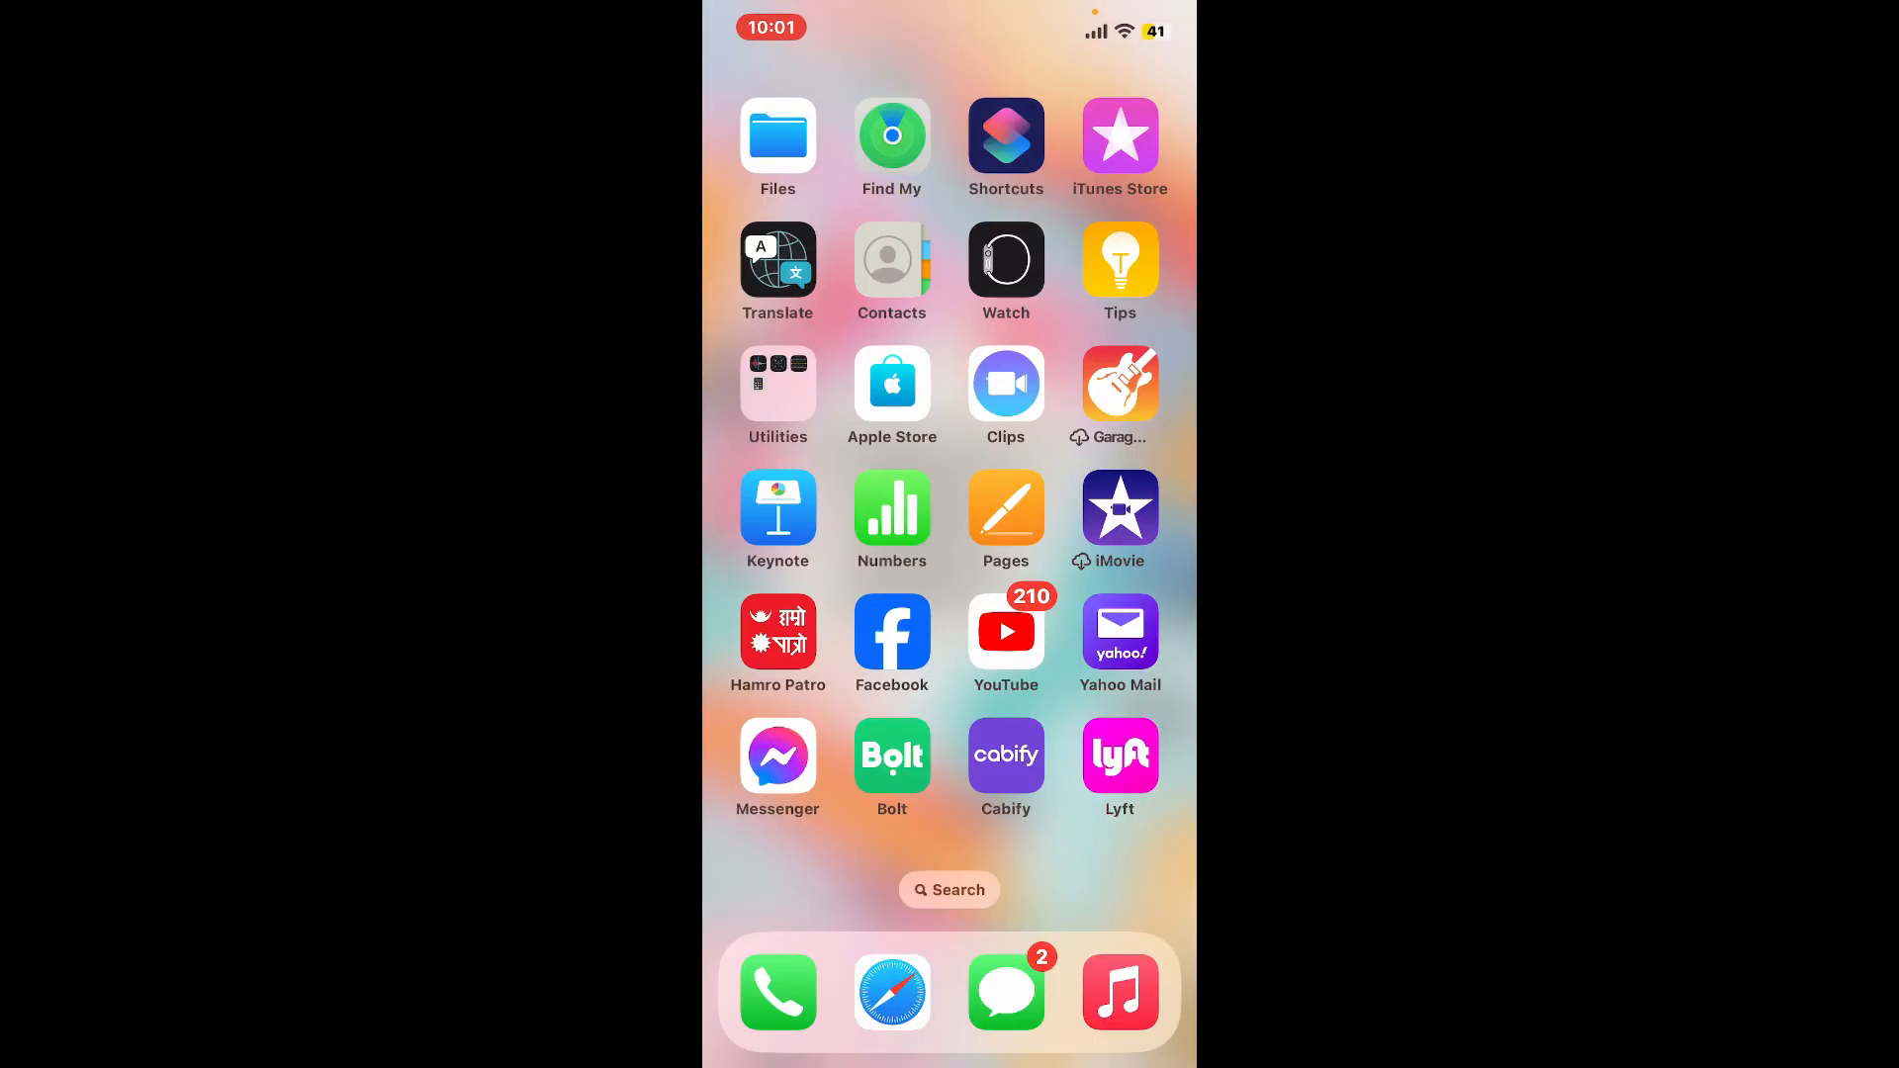